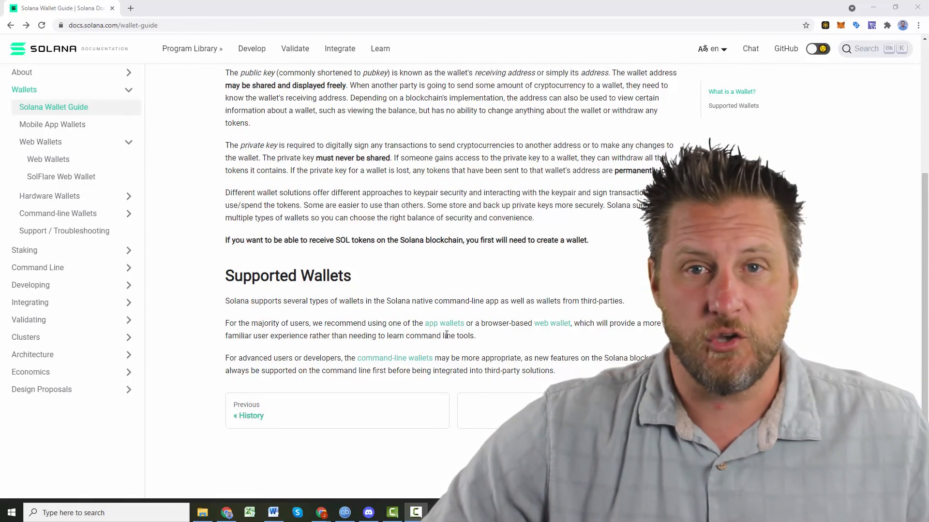
mouse_move(552, 323)
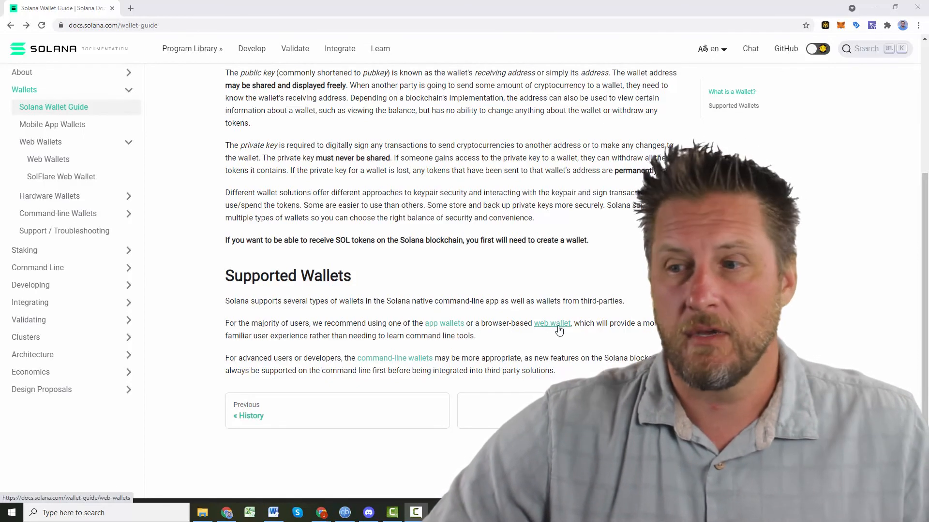
- Follow the web wallets link, then the Phantom link to its Chrome Web Store listing
left_click(551, 324)
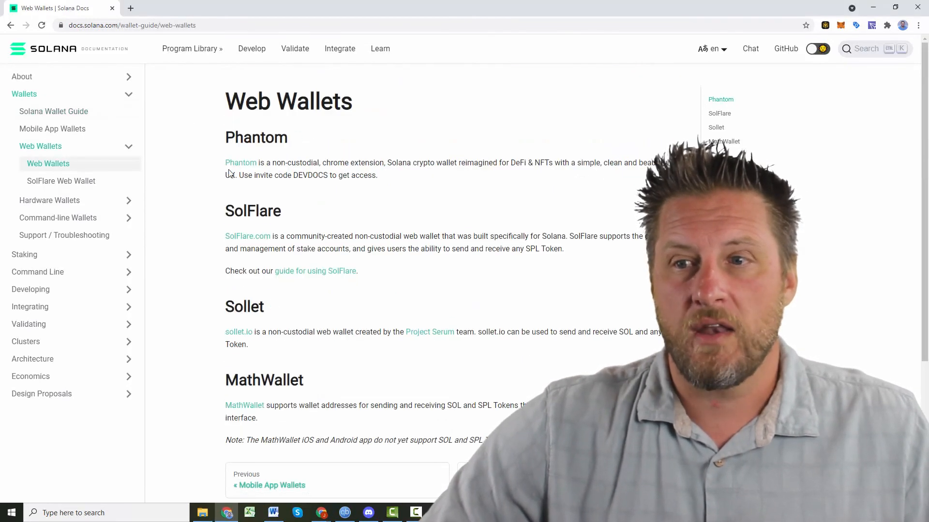
mouse_move(264, 203)
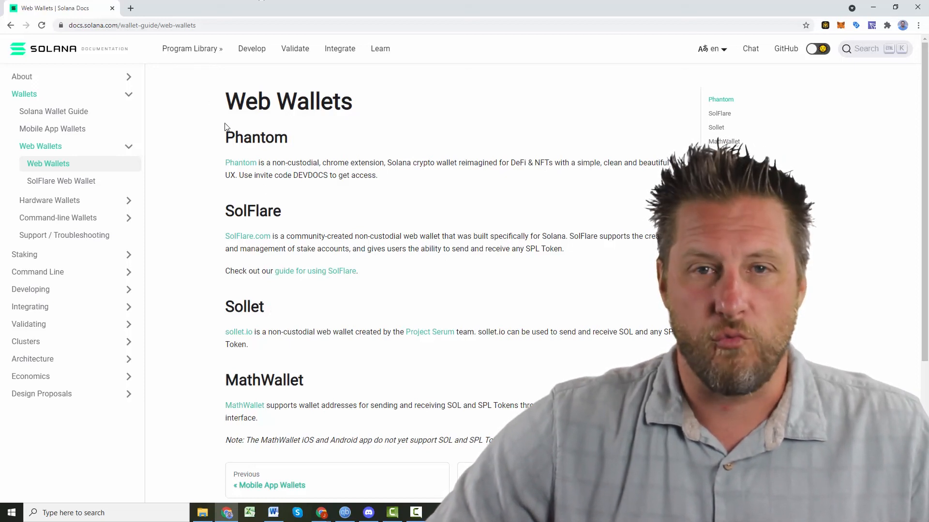
mouse_move(242, 171)
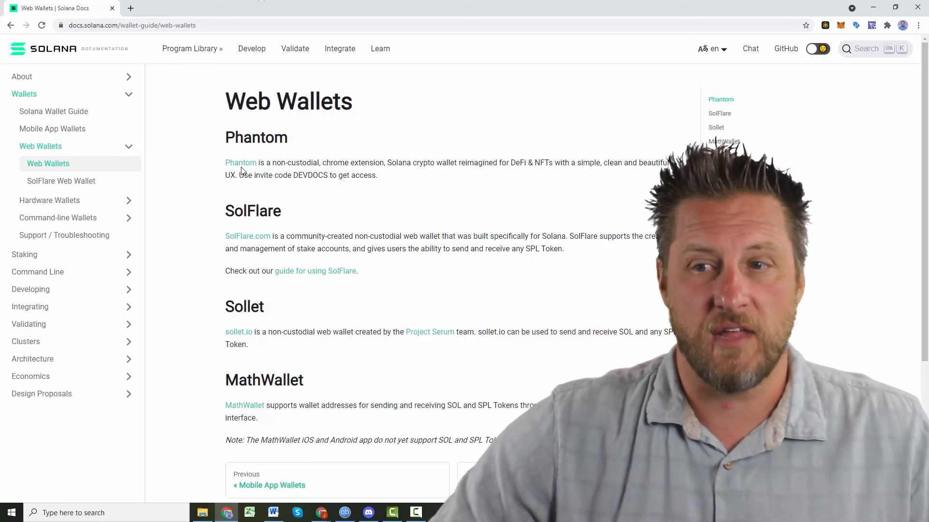
mouse_move(241, 163)
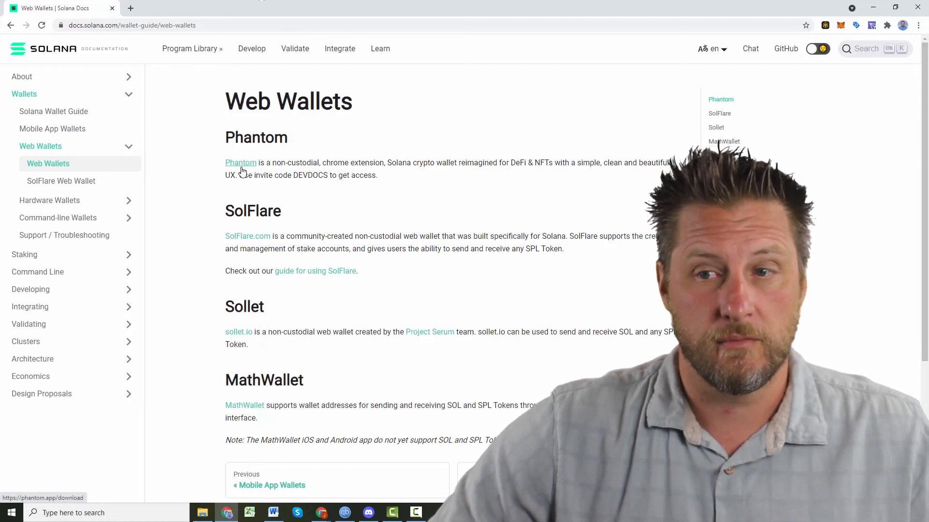
left_click(240, 163)
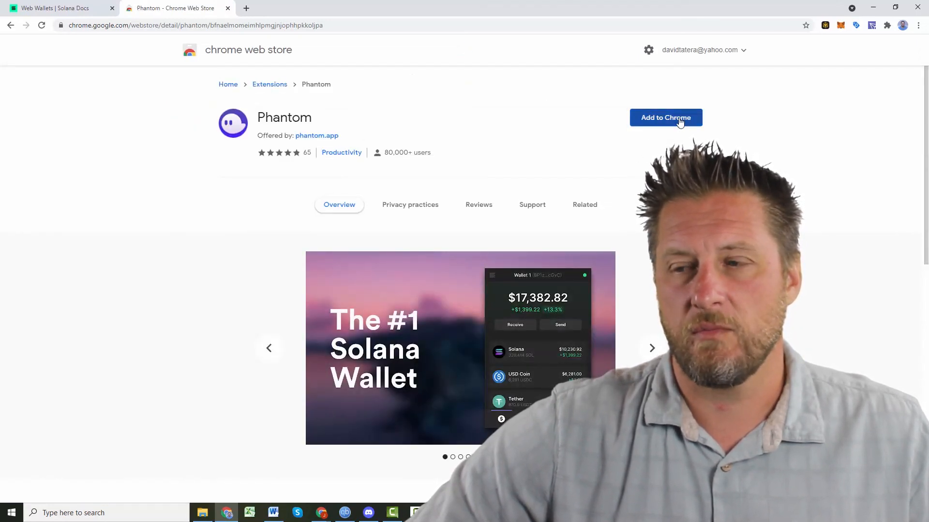
- Add the Phantom extension to Chrome and confirm the installation
left_click(665, 117)
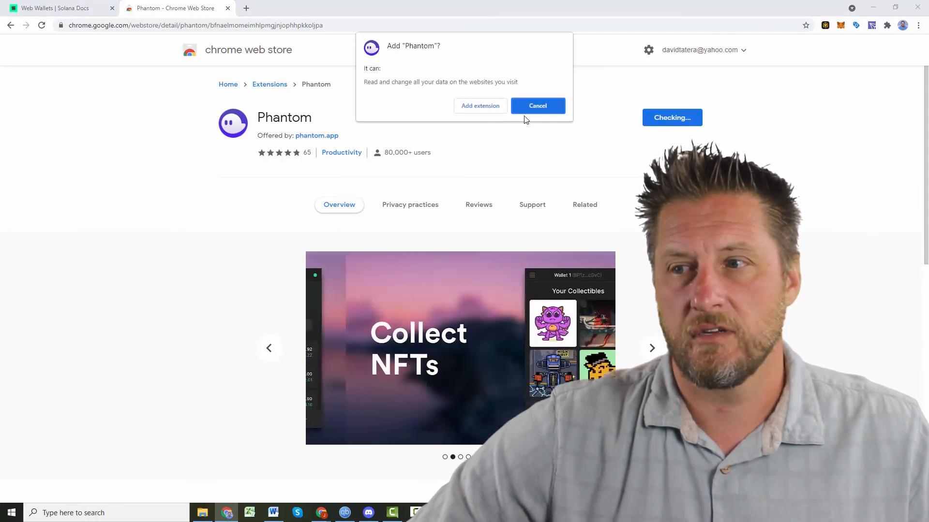
left_click(536, 105)
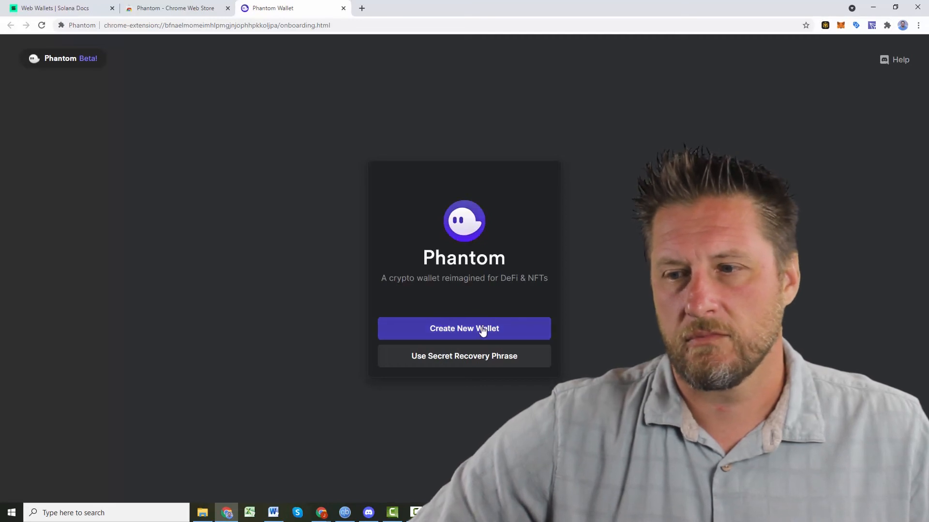
mouse_move(628, 211)
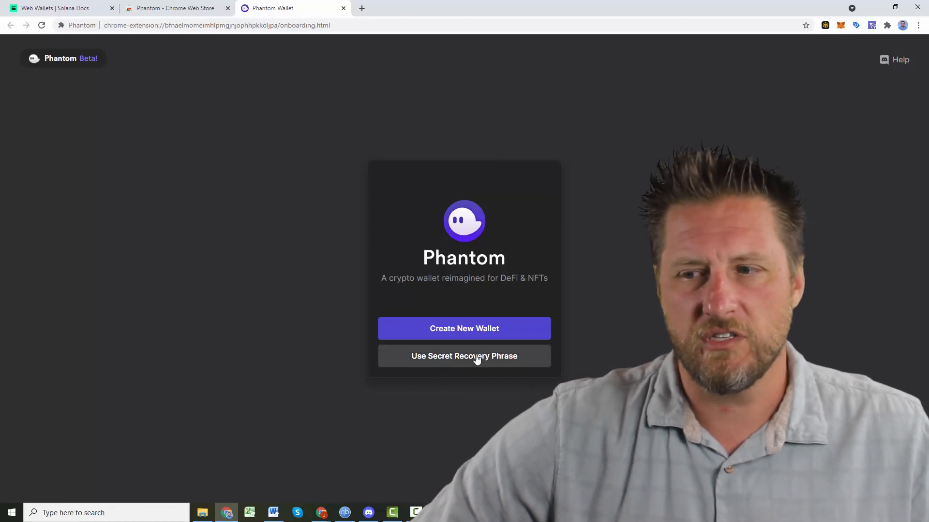
mouse_move(464, 329)
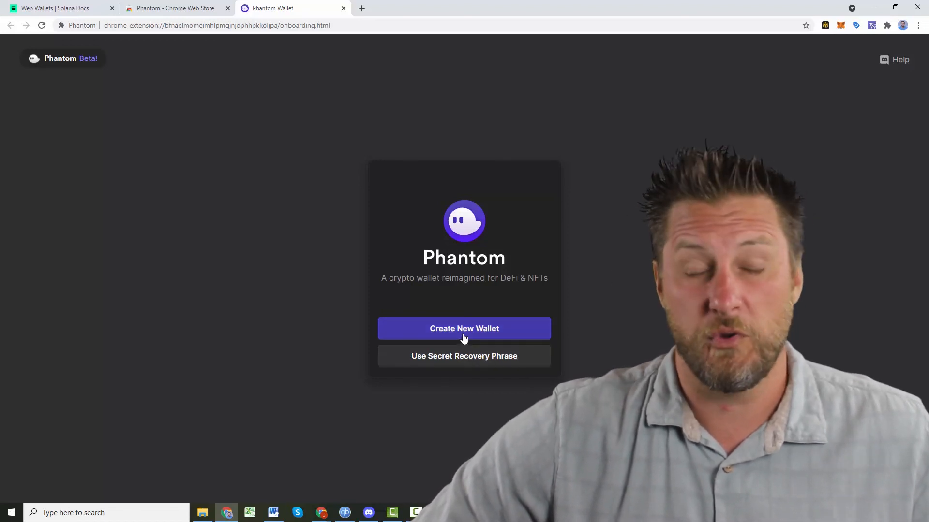
mouse_move(548, 268)
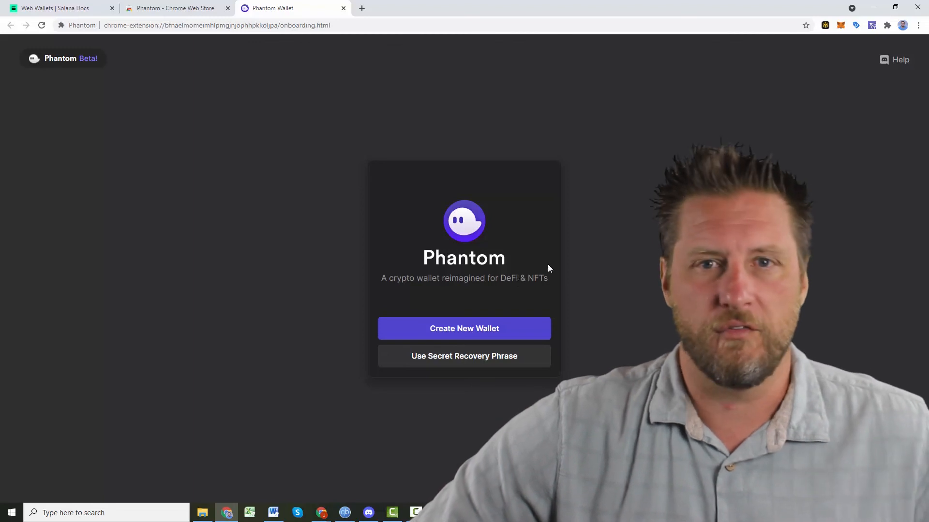
mouse_move(464, 329)
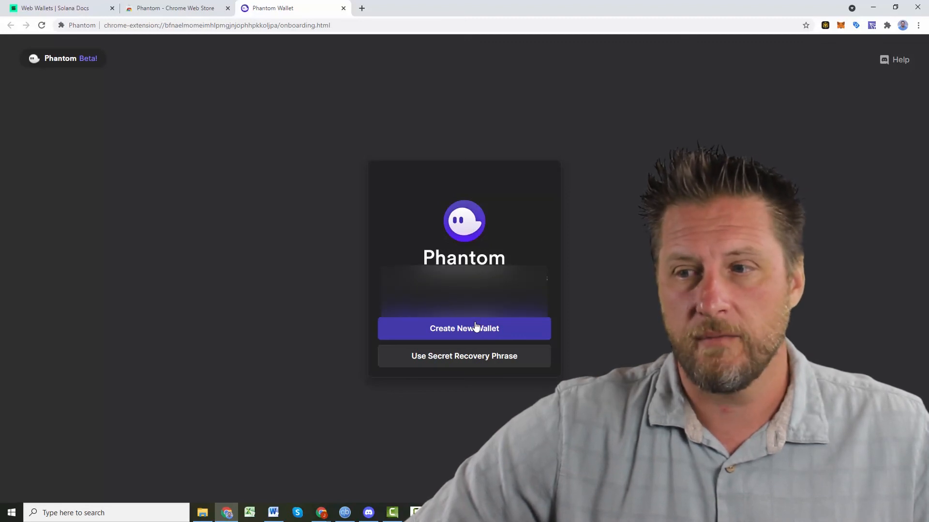
- Create a new wallet, confirm the recovery phrase saved, set a password, accept the terms and finish setup
left_click(464, 329)
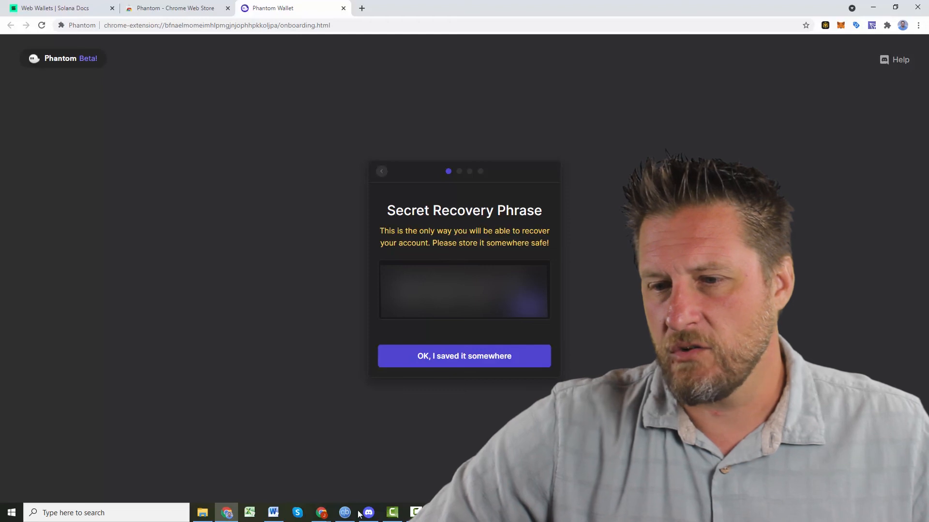
left_click(464, 356)
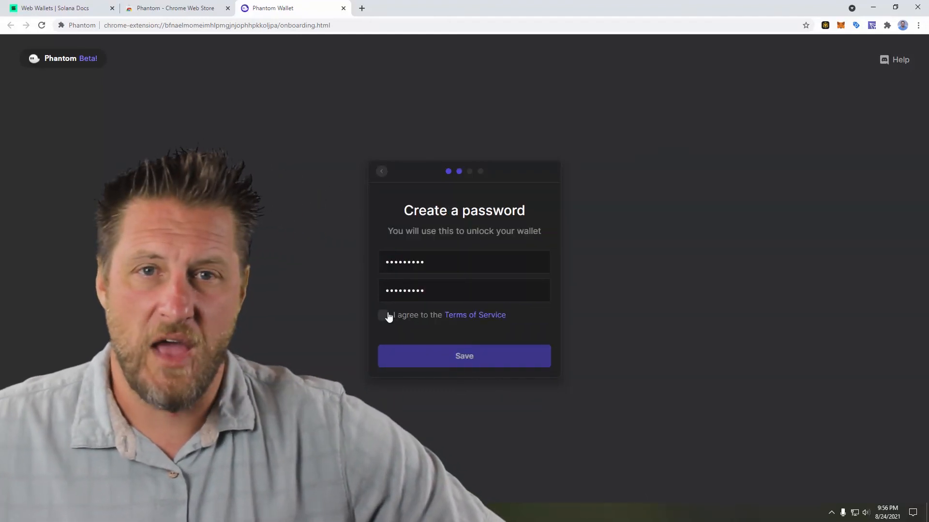
left_click(382, 315)
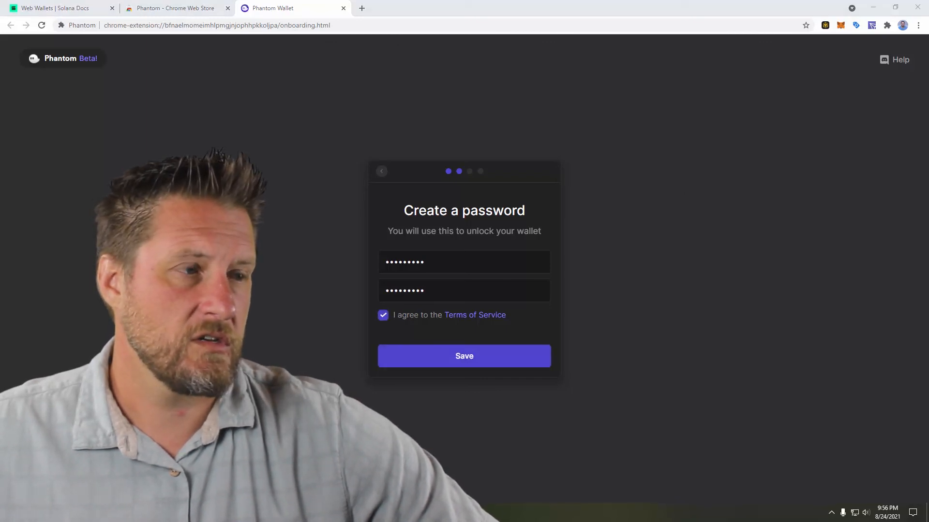
left_click(464, 356)
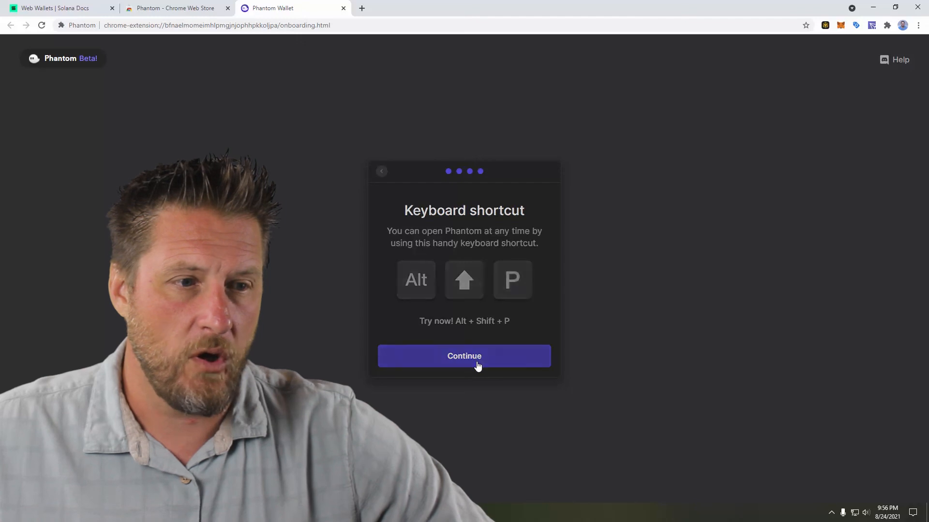
left_click(463, 356)
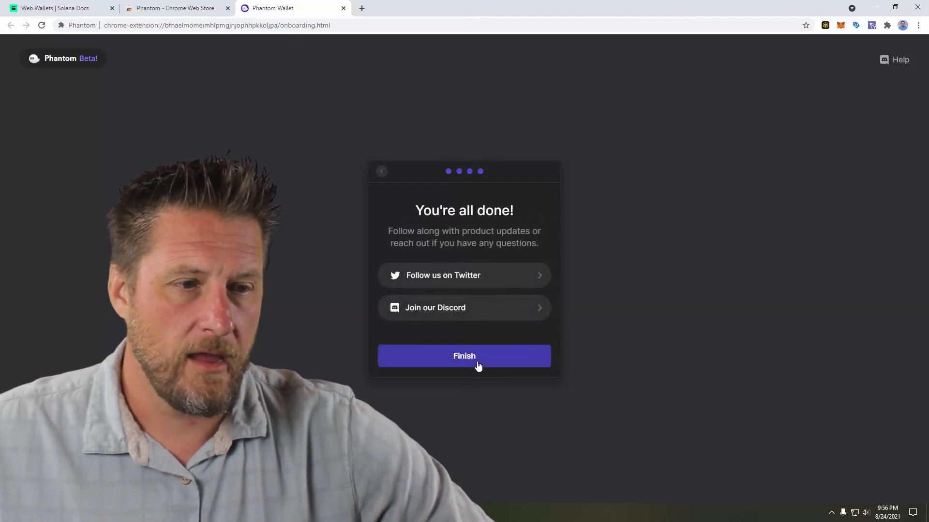
left_click(463, 356)
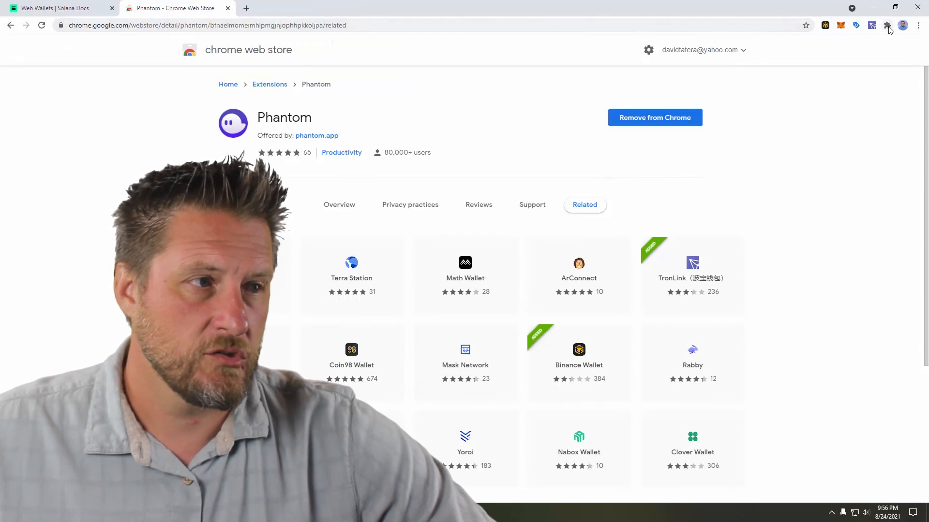
- Pin Phantom to the toolbar, show Wallet 1 with $0.00, and start Deposit SOL
left_click(887, 25)
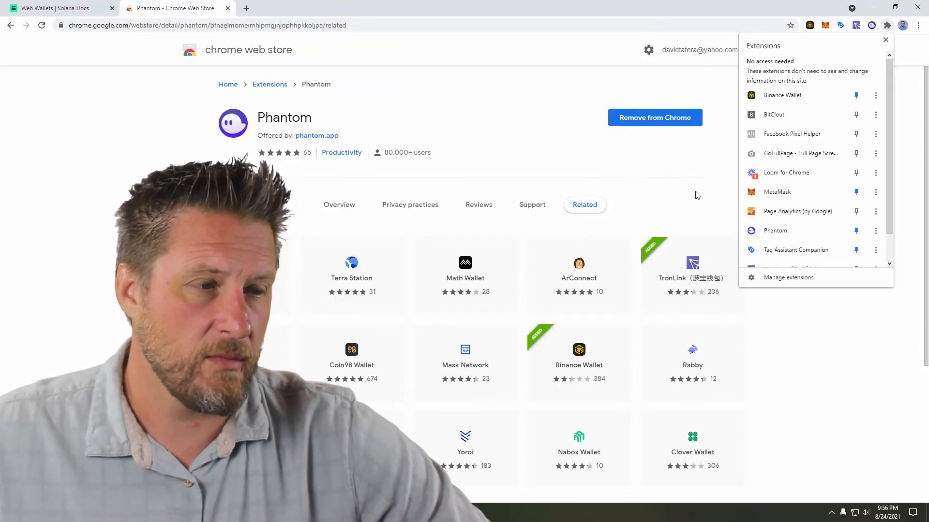
left_click(629, 72)
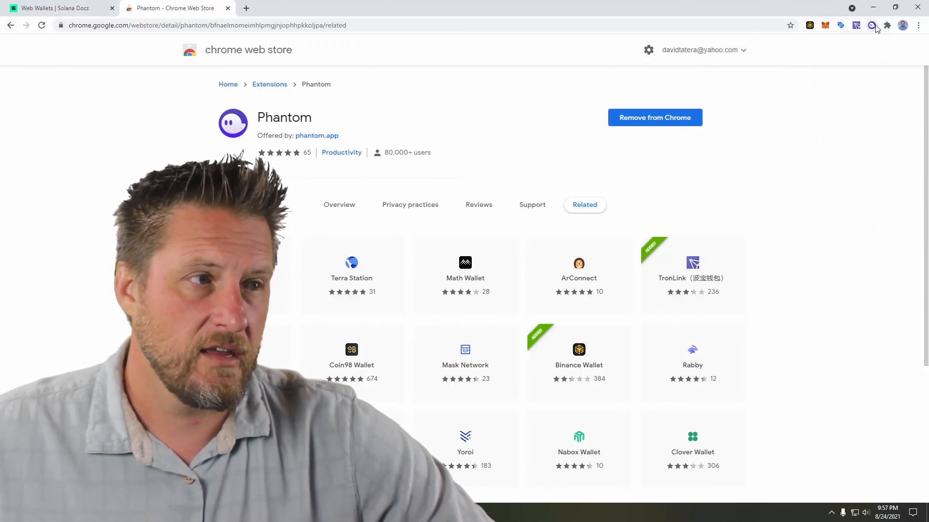
left_click(871, 25)
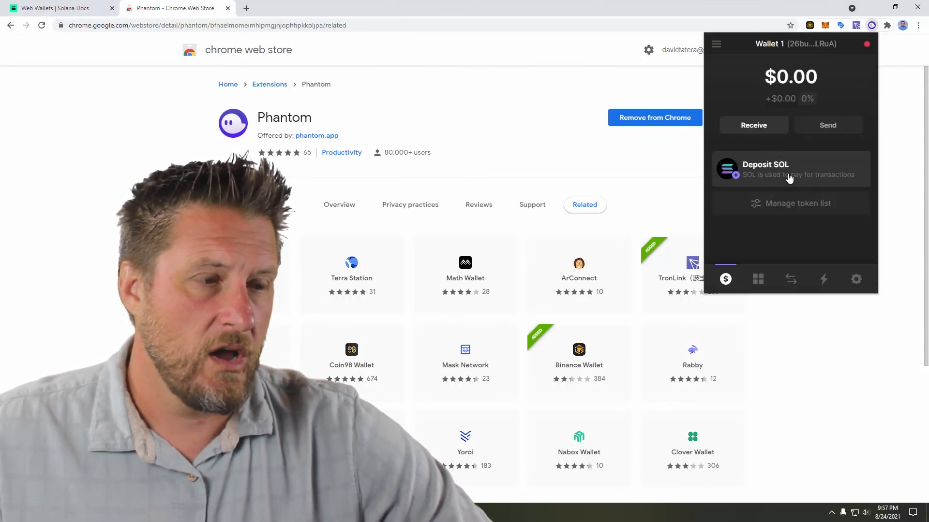
left_click(790, 169)
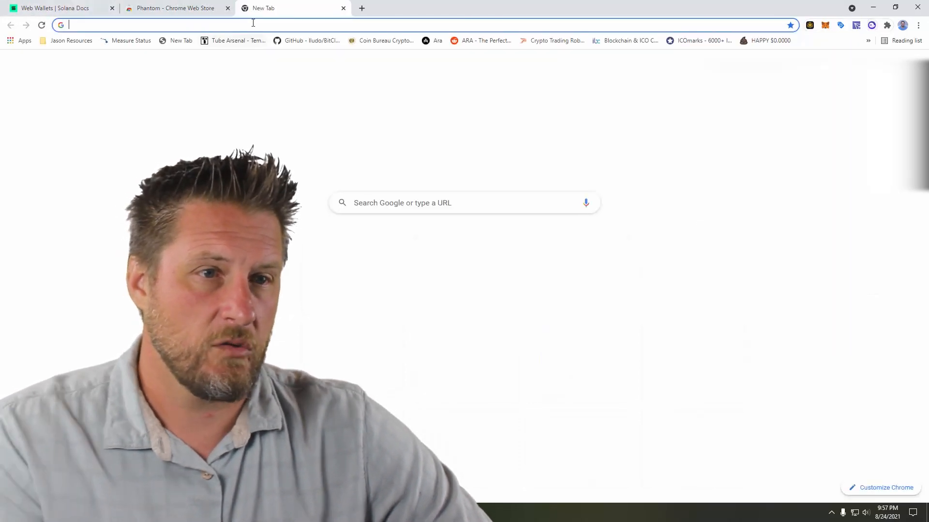
- Go to kraken.com/u/instant in a new tab
type("kraken.com/u/instant")
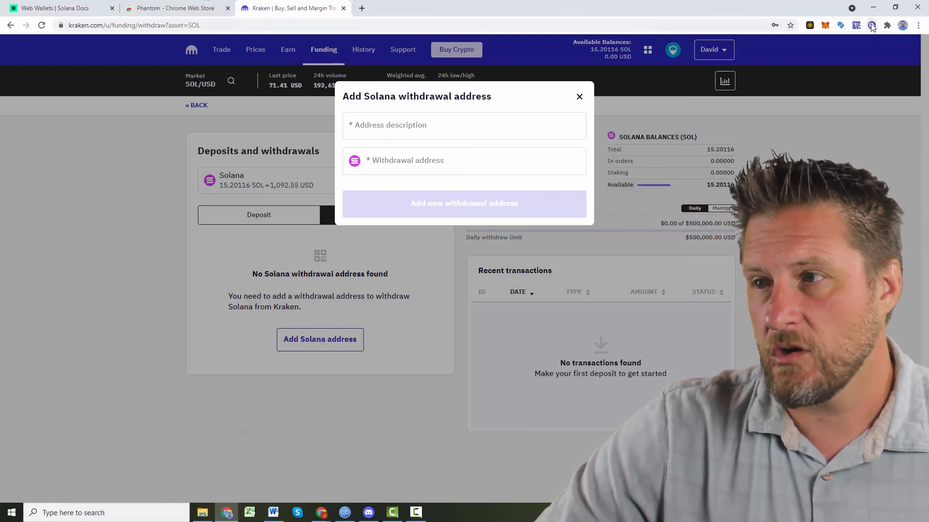
- Copy the Phantom address, add it as a Kraken withdrawal address labelled 'Phantom', and dismiss the email notice
left_click(871, 25)
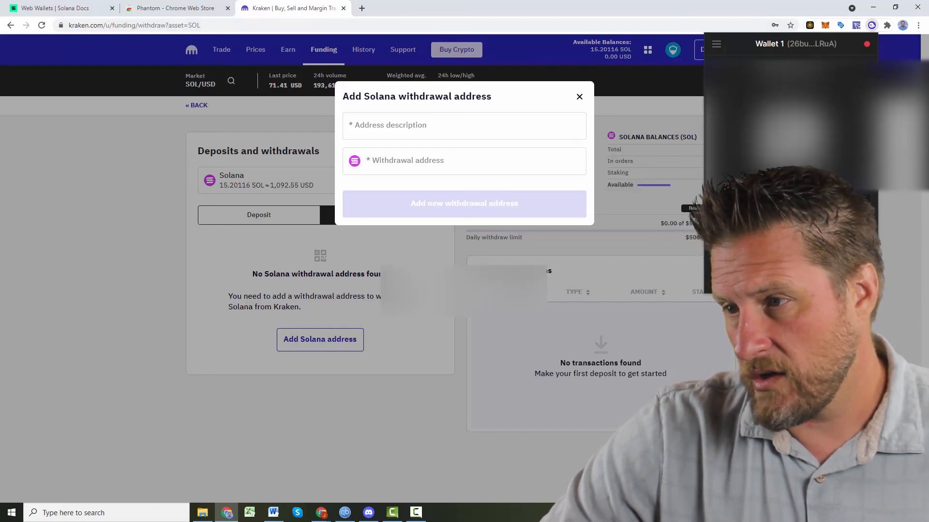
left_click(464, 125)
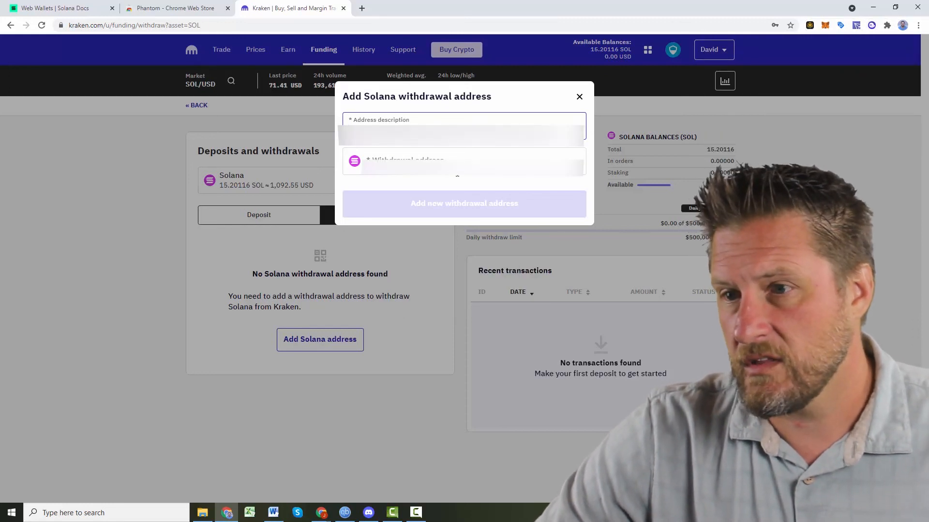
left_click(463, 161)
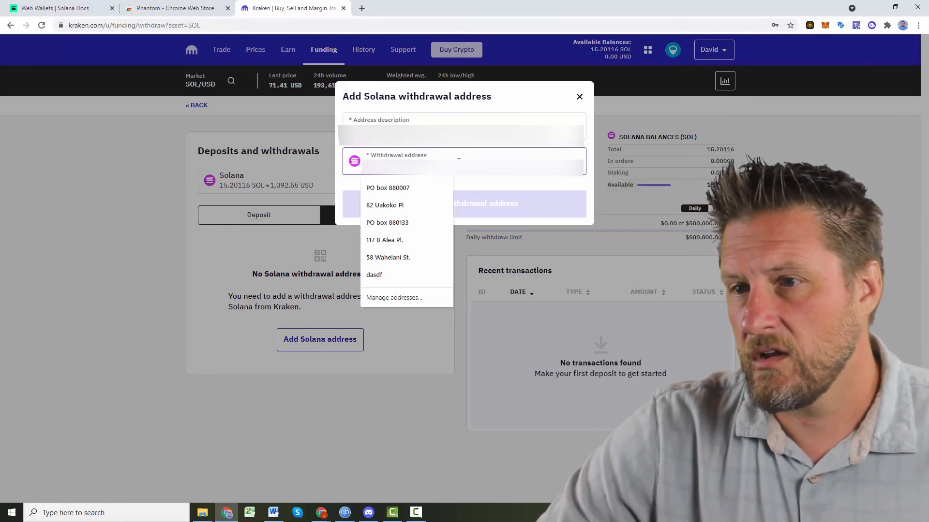
mouse_move(438, 182)
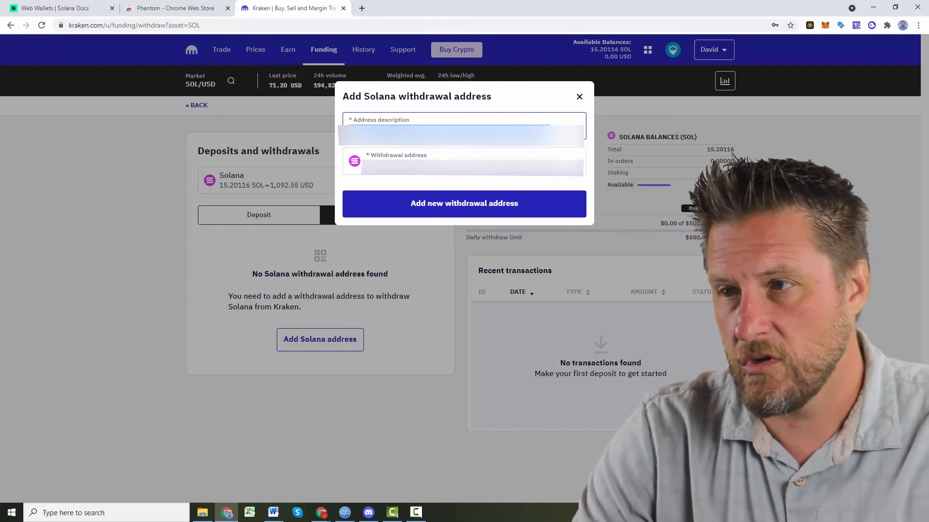
type("Phantom Web Wallet")
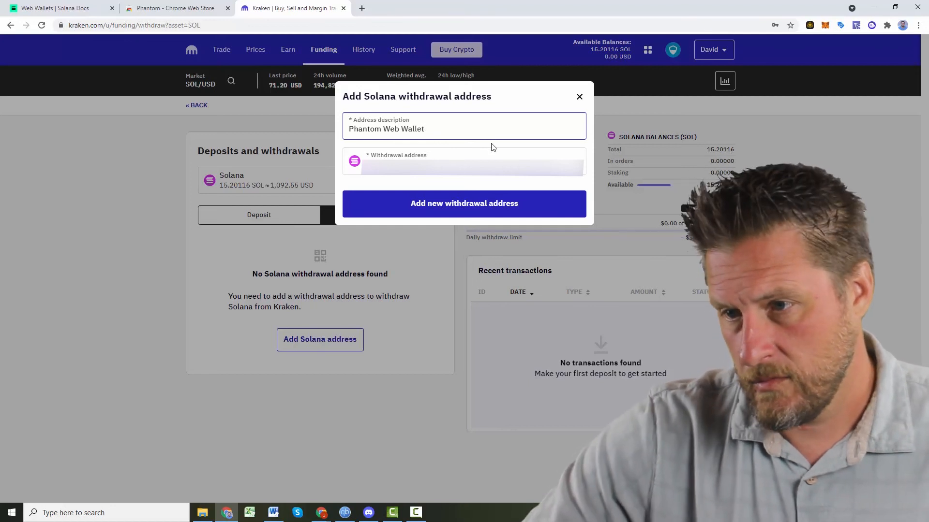
left_click(463, 204)
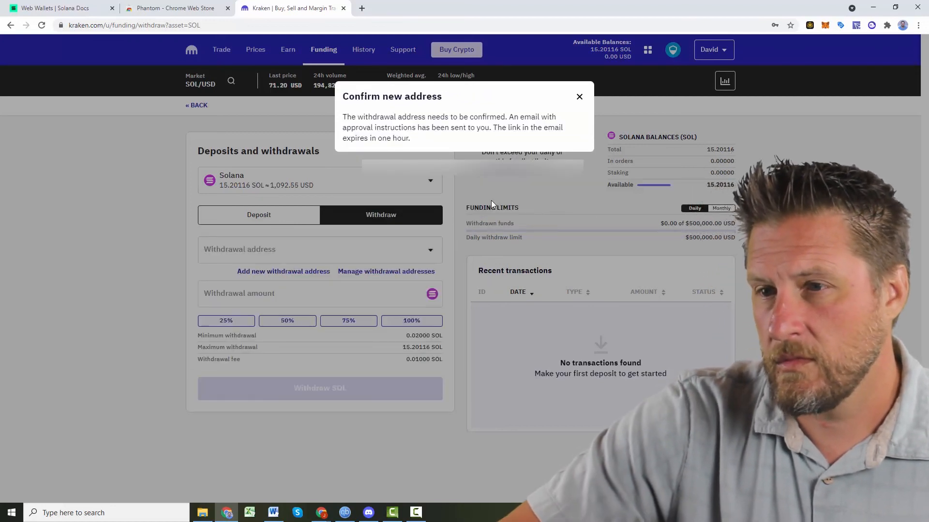
left_click(579, 97)
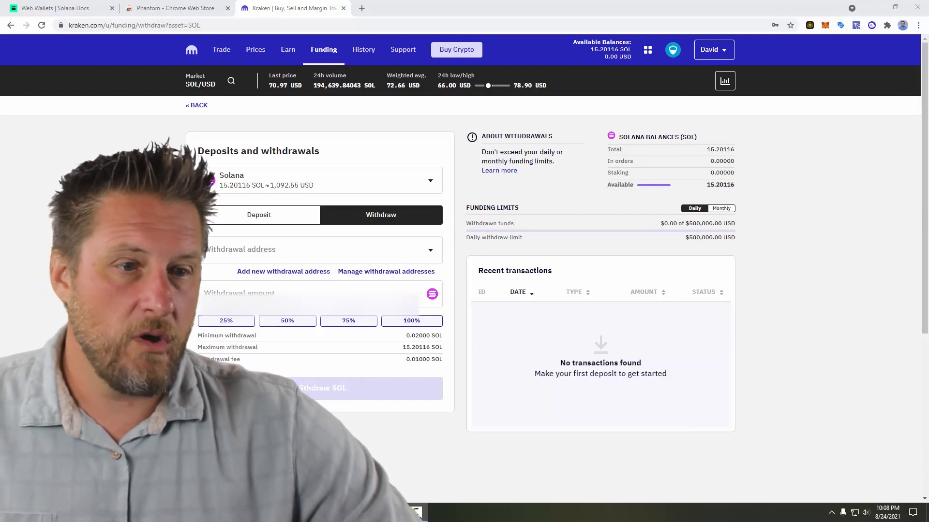
- Withdraw 0.5 SOL to the Phantom address (0.49 net), confirming with the 2FA code
left_click(319, 250)
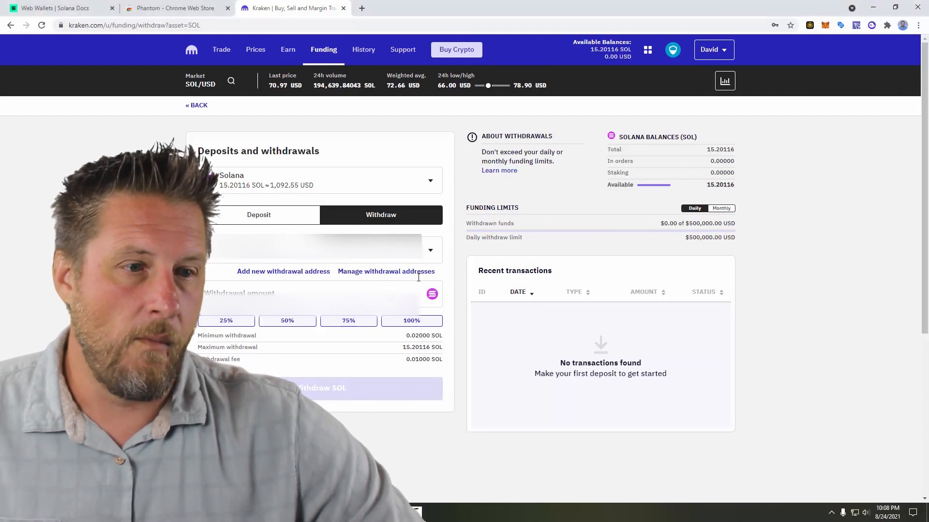
left_click(430, 250)
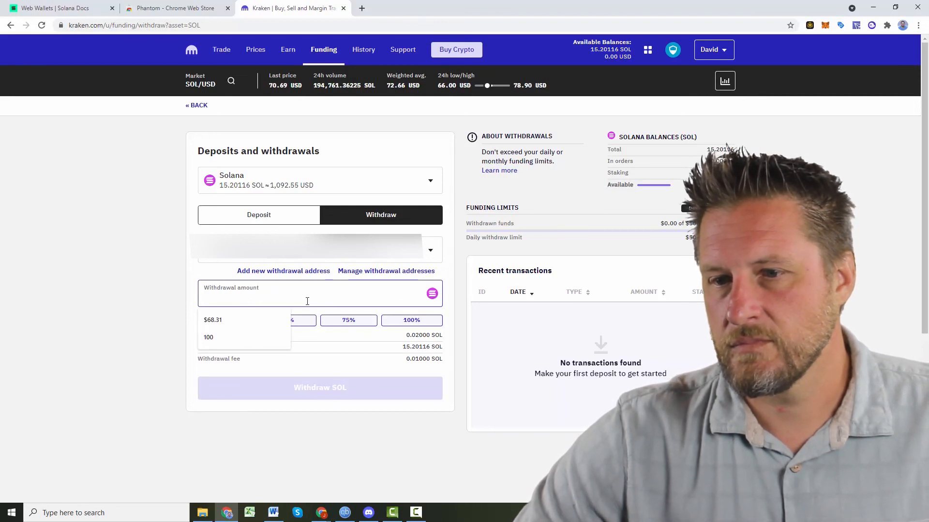
type("1")
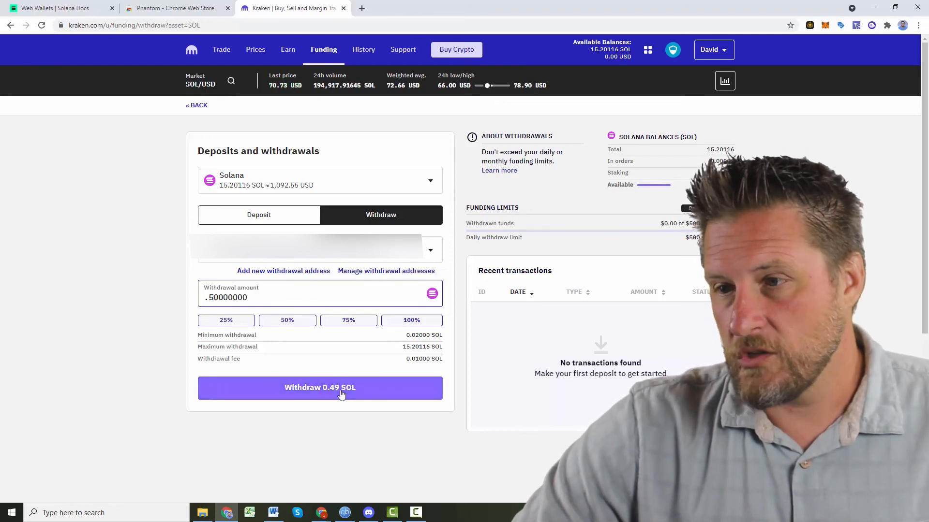
left_click(319, 388)
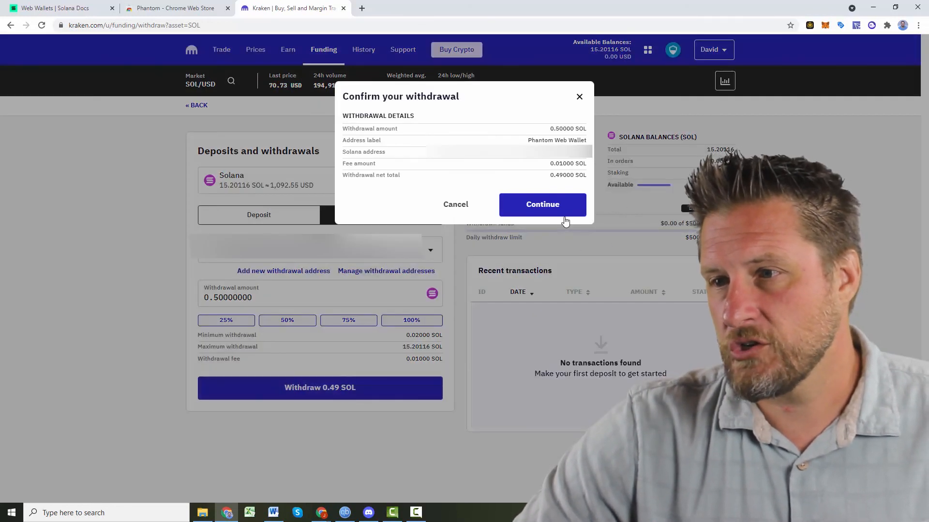
left_click(542, 204)
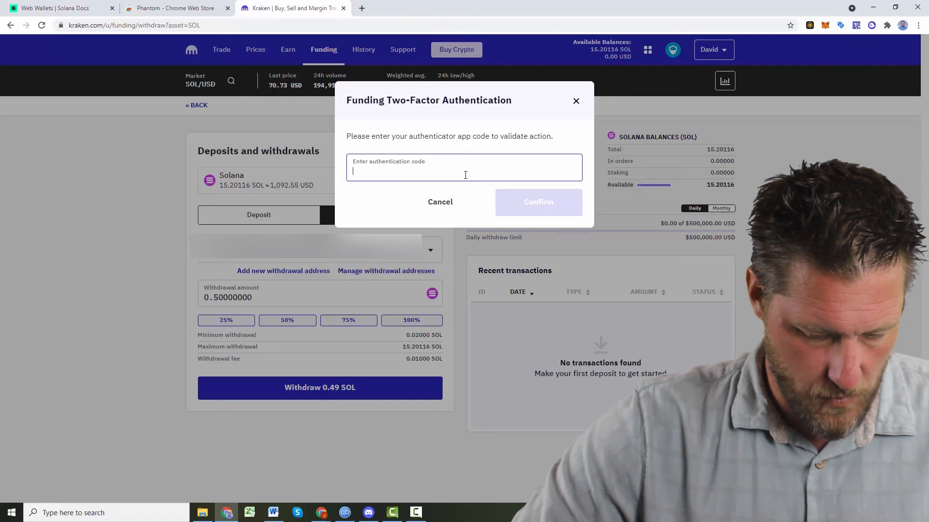
left_click(537, 202)
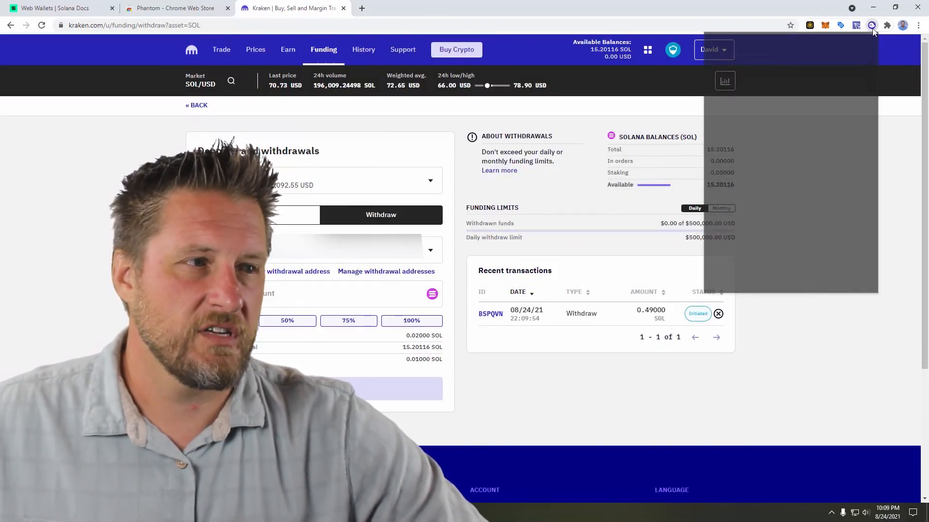
left_click(871, 25)
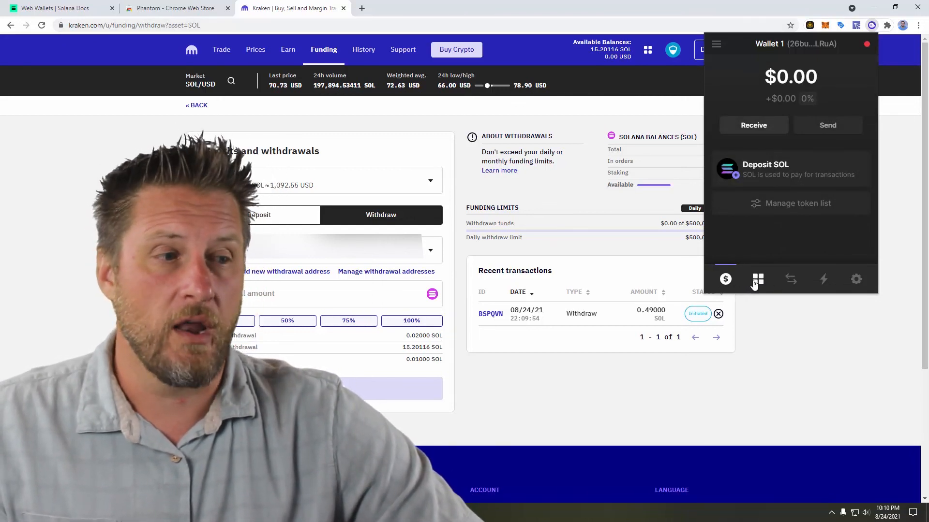
left_click(758, 279)
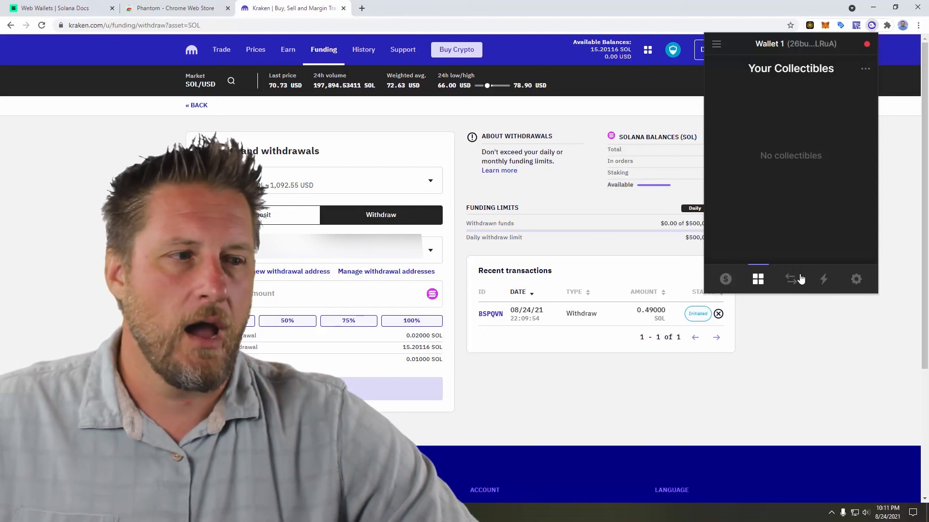
left_click(790, 279)
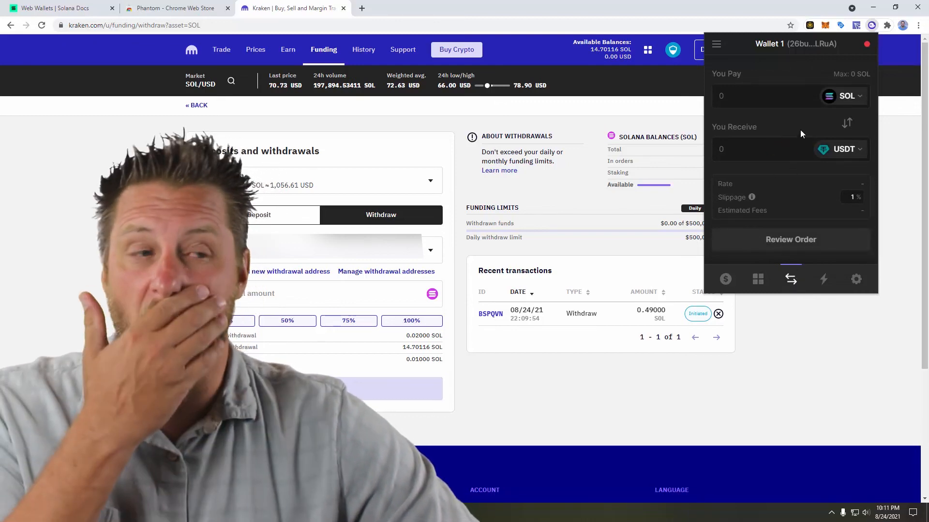
left_click(823, 279)
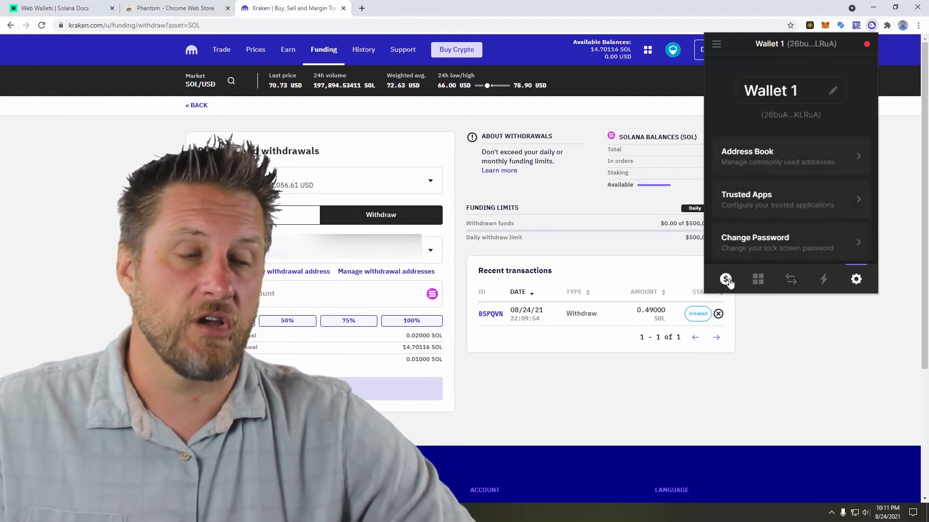
left_click(725, 279)
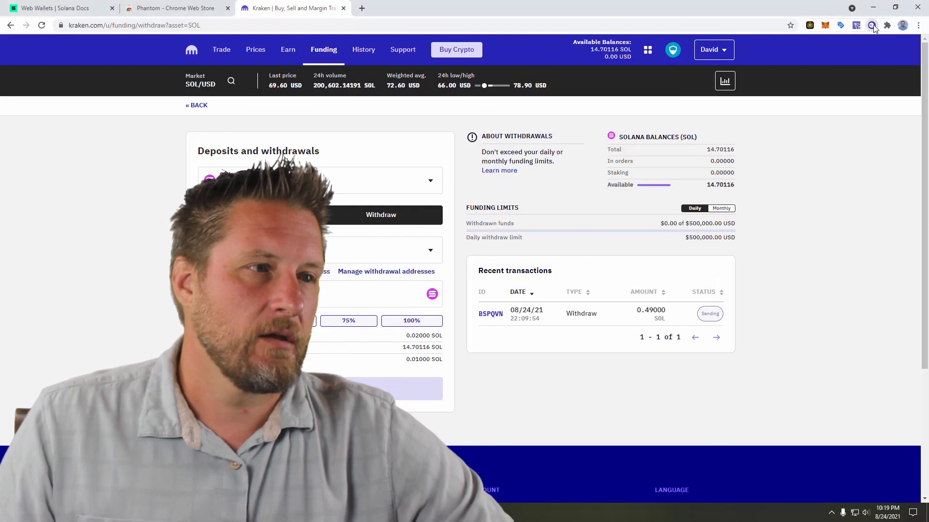
- Show Phantom's wallet balance with the 0.49 SOL ($34.80) received from Kraken
left_click(871, 25)
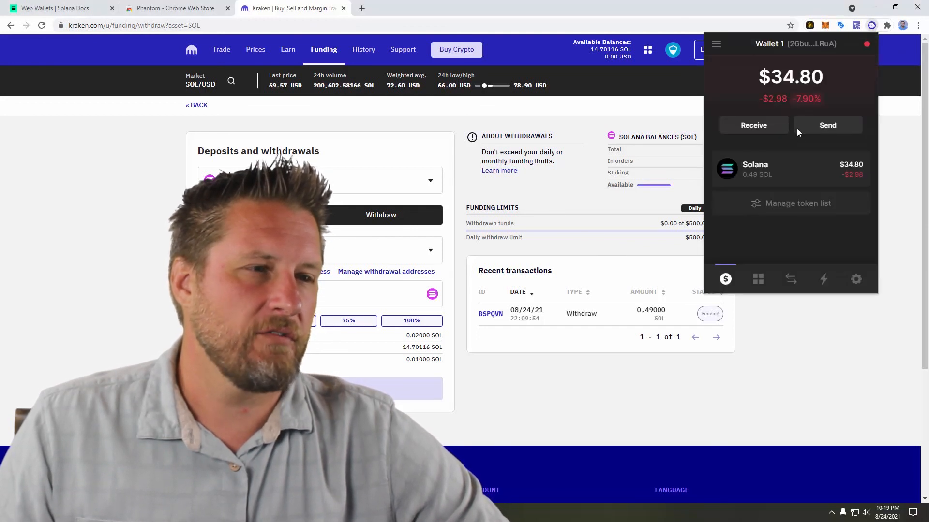
mouse_move(798, 115)
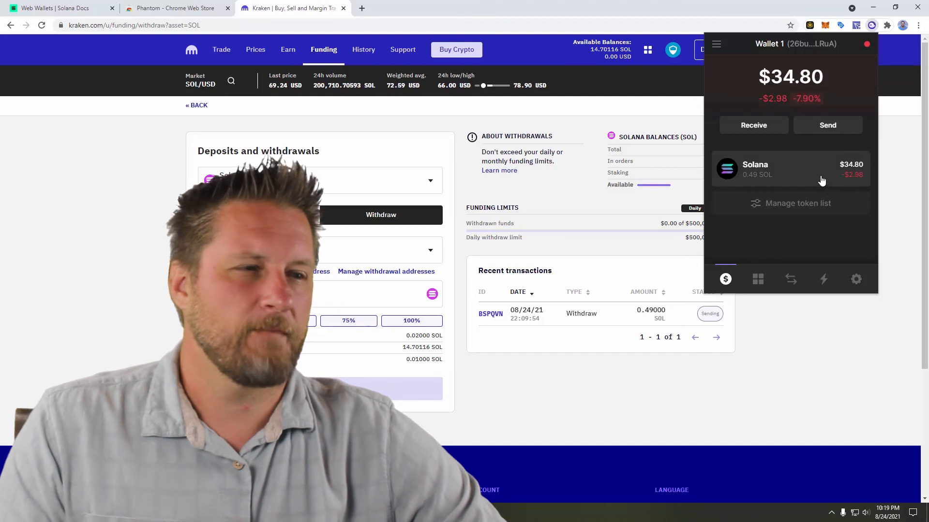
mouse_move(782, 117)
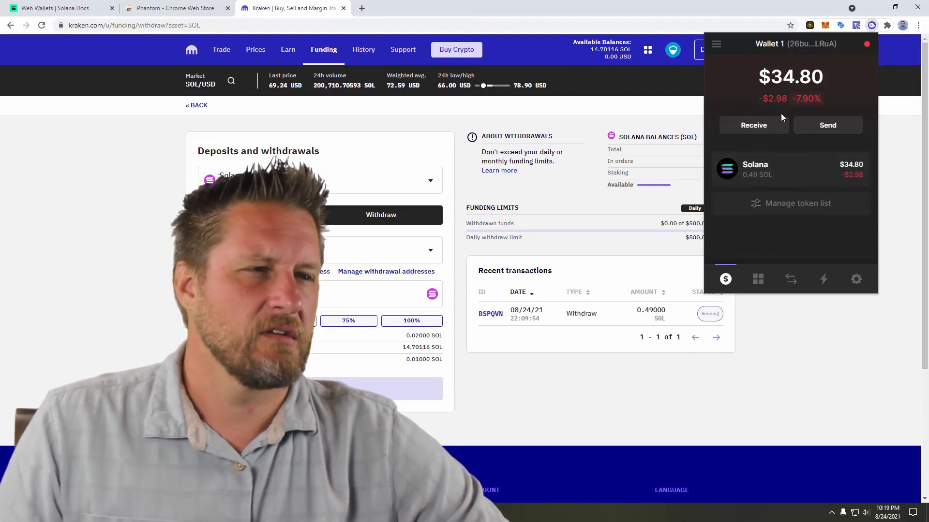